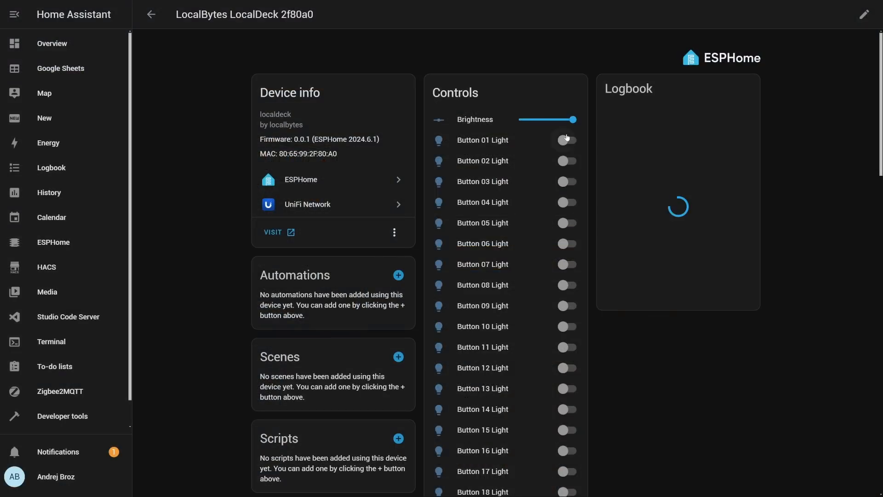
Step: Turn on a LocalDeck button light via its colour wheel, then review sensor and hidden configuration entities
click(566, 243)
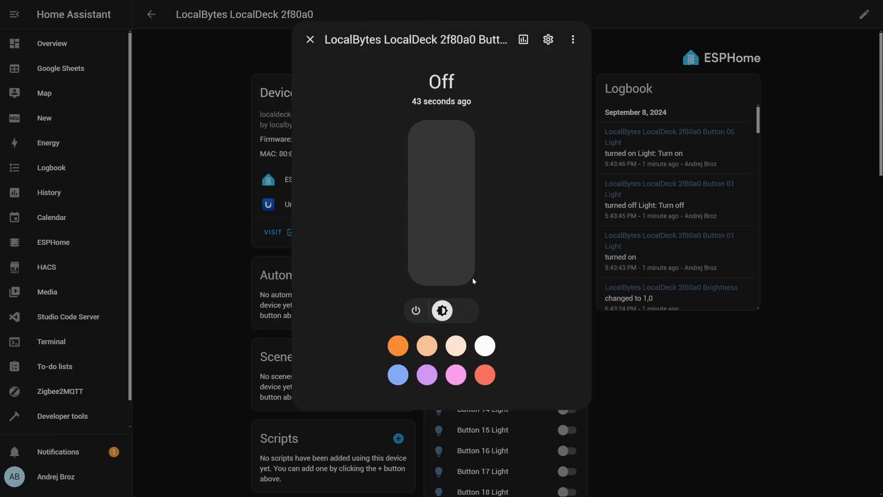
click(466, 310)
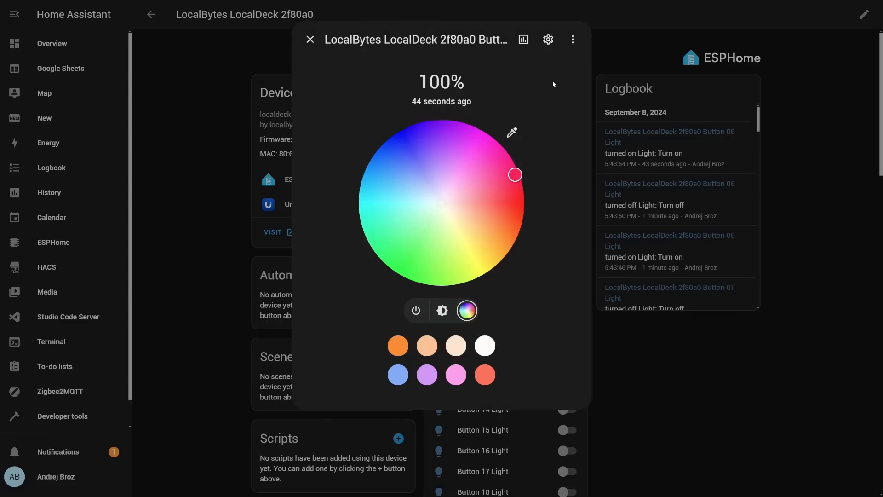
click(416, 309)
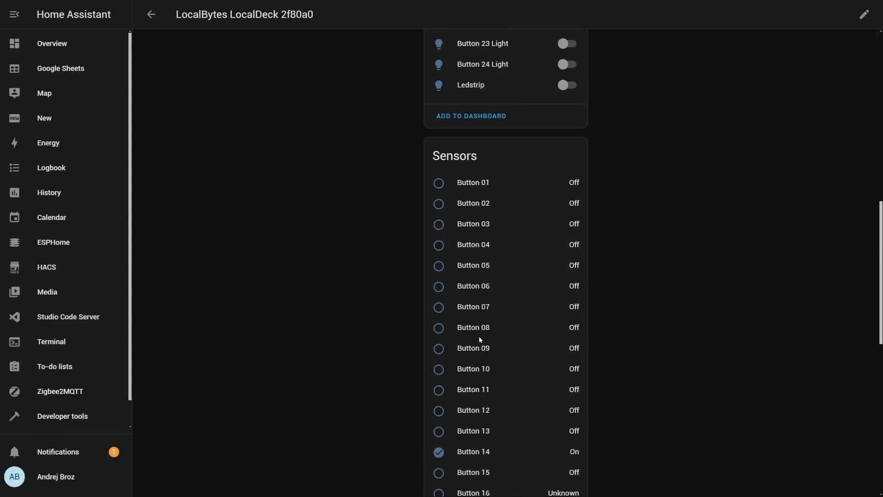
scroll(down, 3)
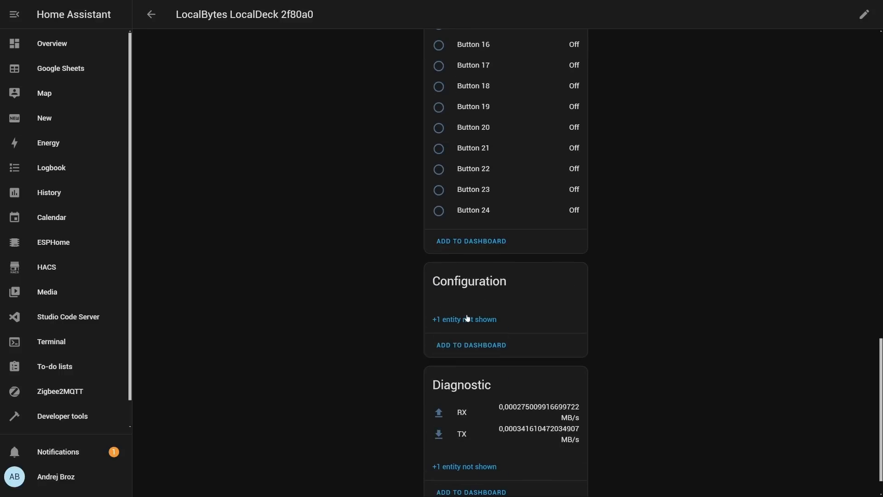
click(463, 319)
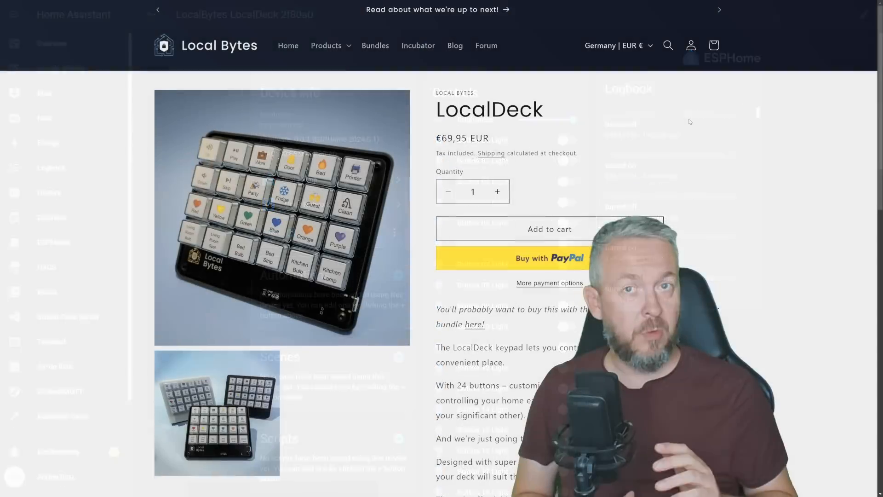
Step: Scroll through the LocalDeck product page and the Getting Started guide on the Local Bytes site
scroll(down, 3)
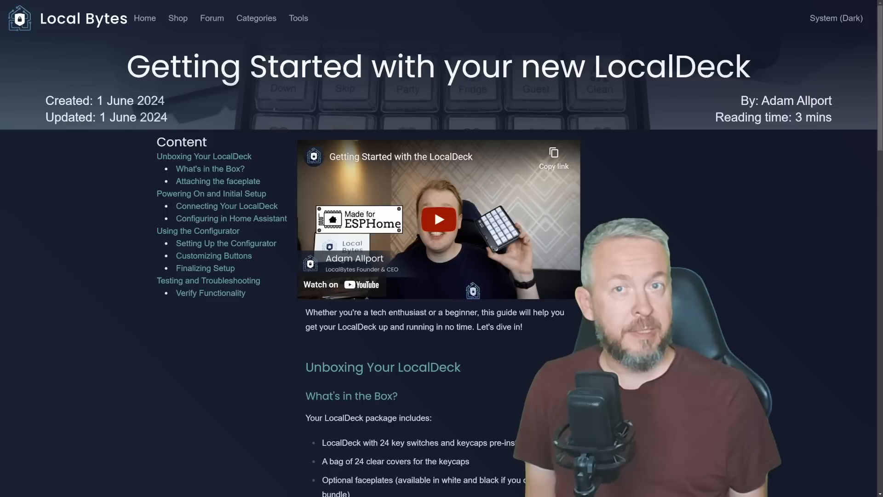
scroll(right, 3)
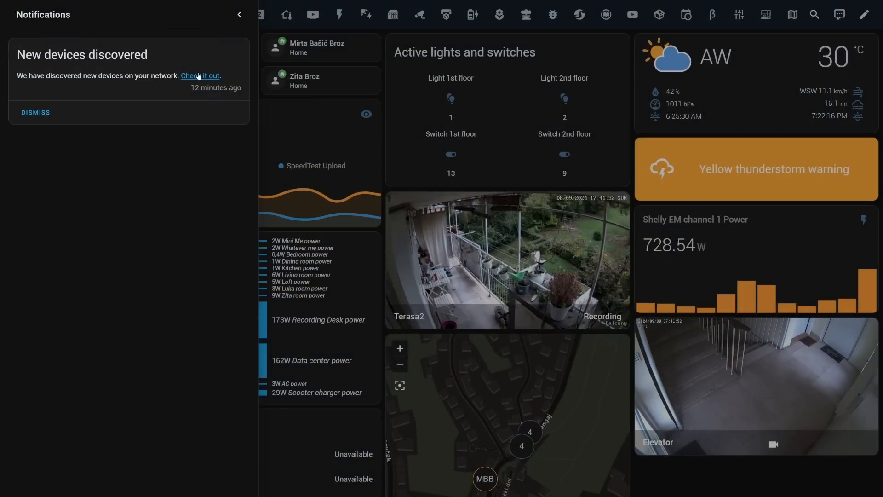
Step: From the discovery notification, set up localdeck-2f80a0 via BLE and choose to connect it to Wi-Fi
click(199, 75)
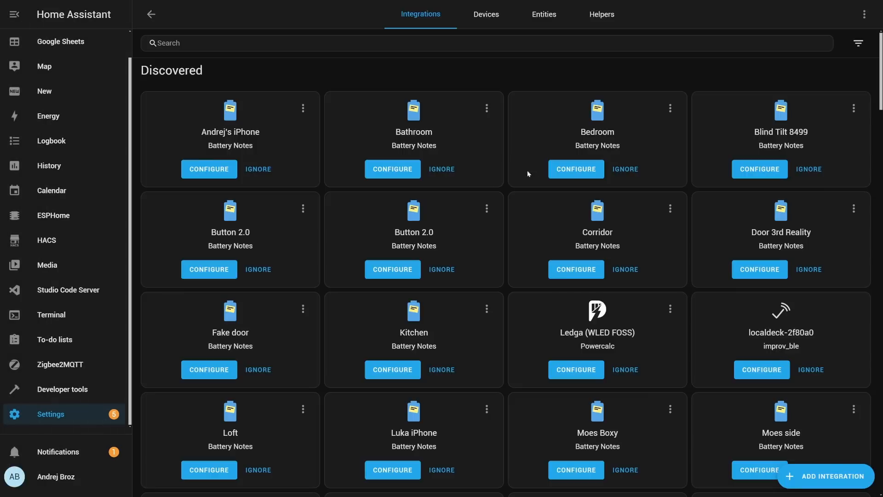
scroll(down, 3)
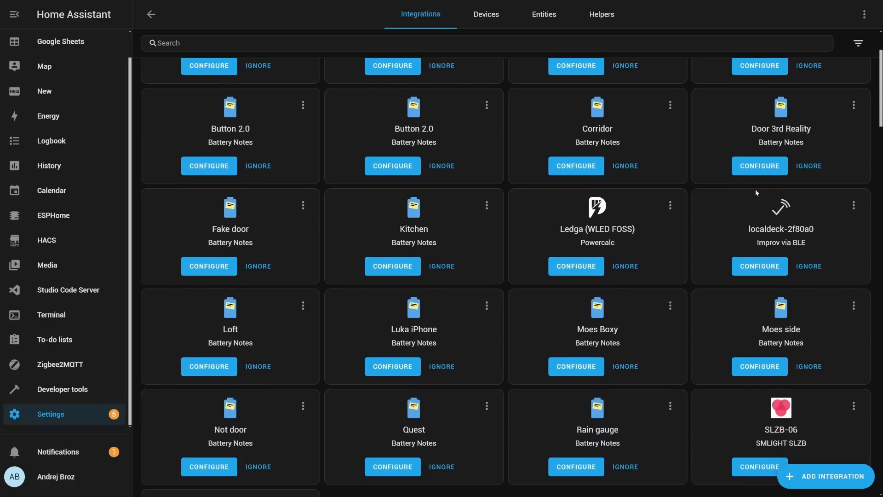
mouse_move(759, 265)
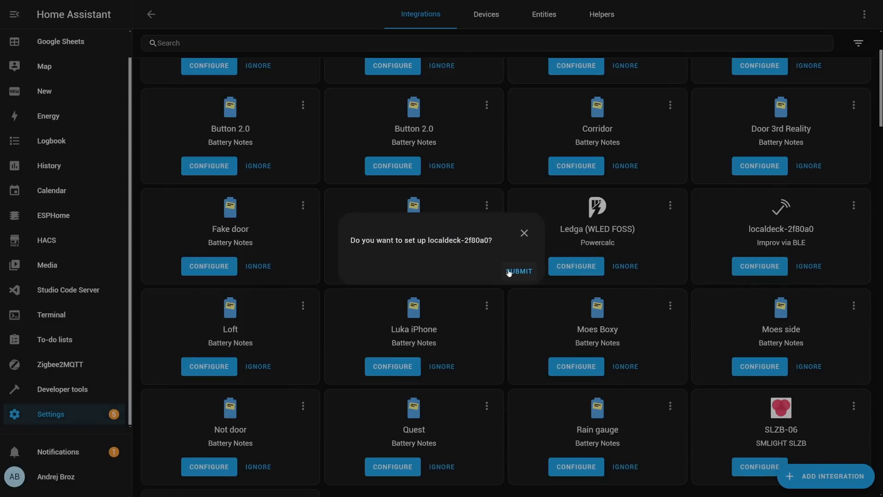
click(518, 271)
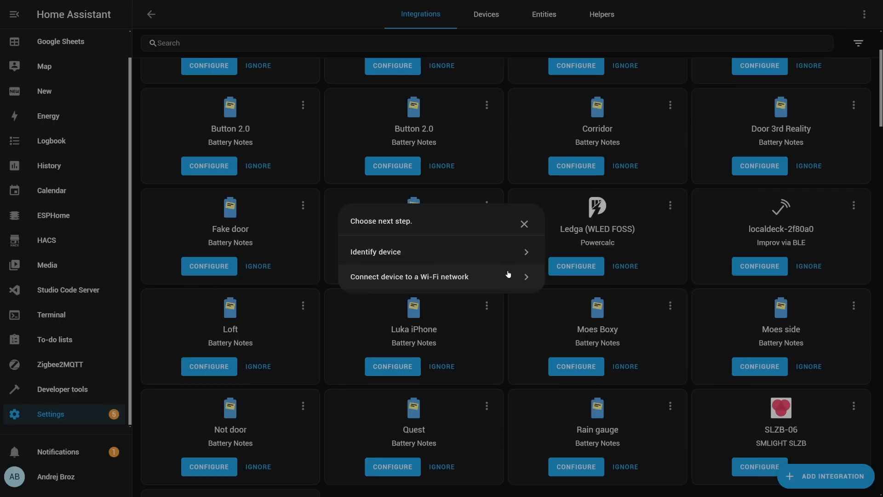
click(409, 277)
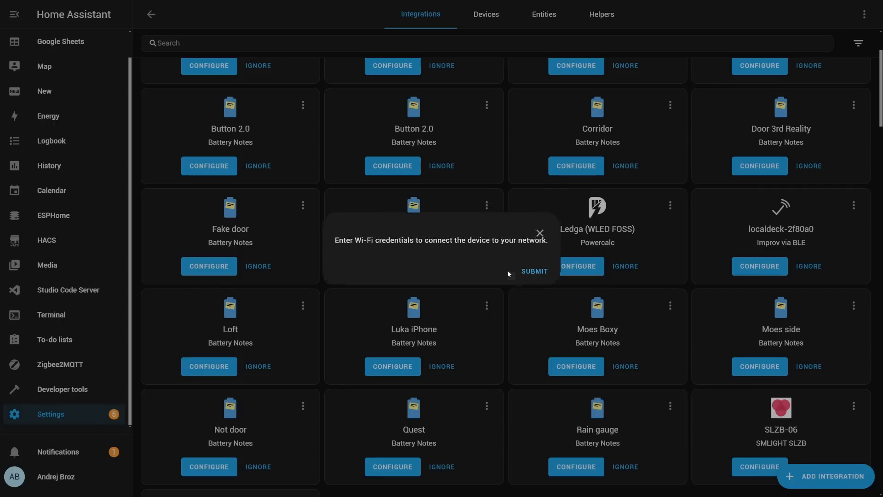
Step: Enter the Wi-Fi SSID 'BT_lo' and password, then follow the link to finish ESPHome setup
click(441, 234)
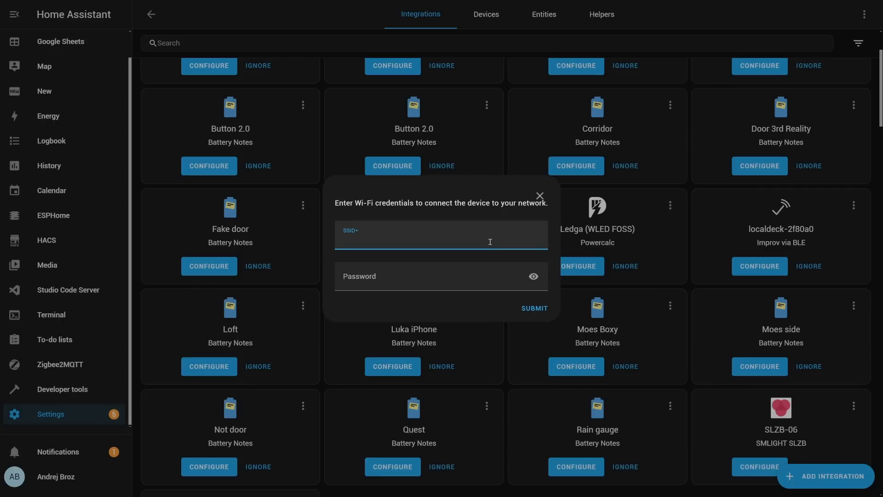
text(BT_lo)
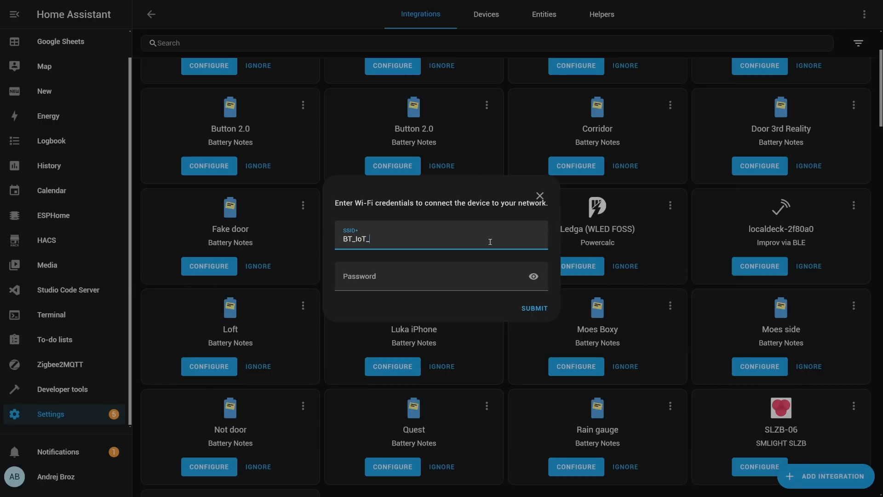
text(•••)
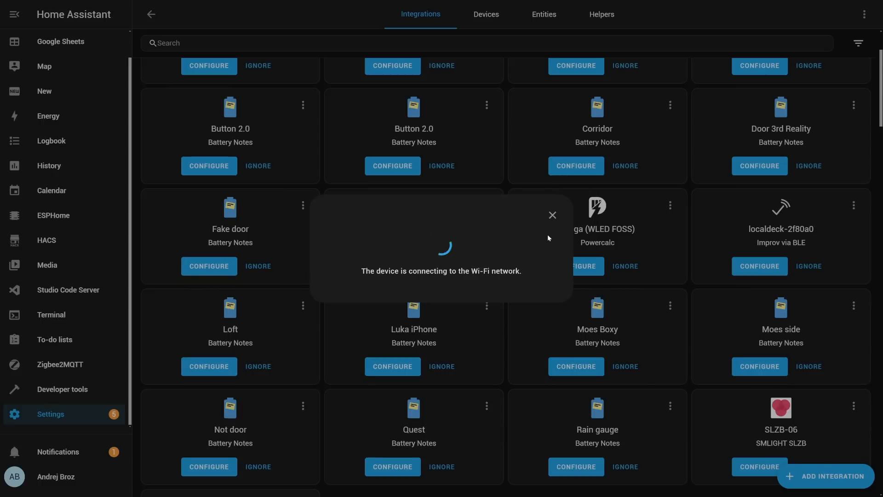
mouse_move(712, 19)
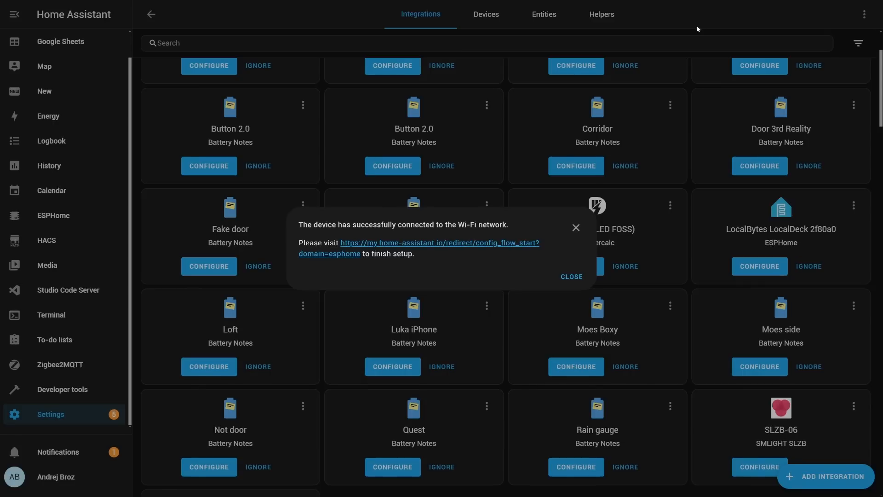
mouse_move(691, 26)
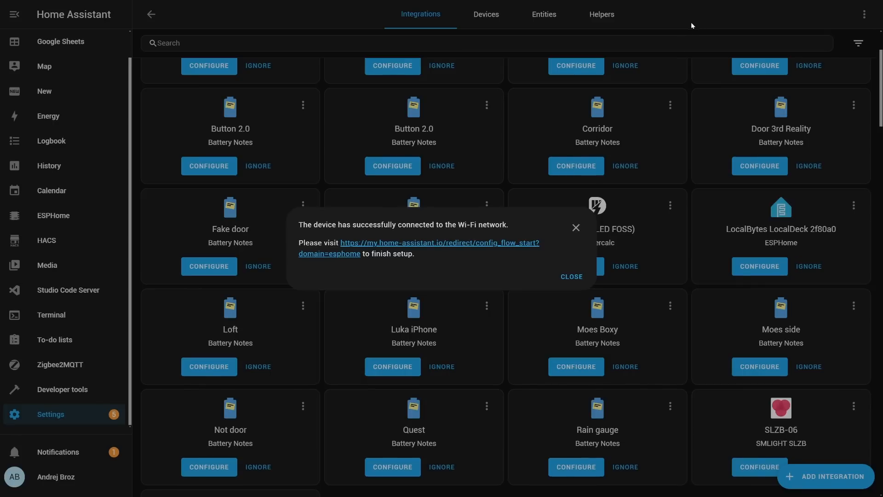
click(420, 243)
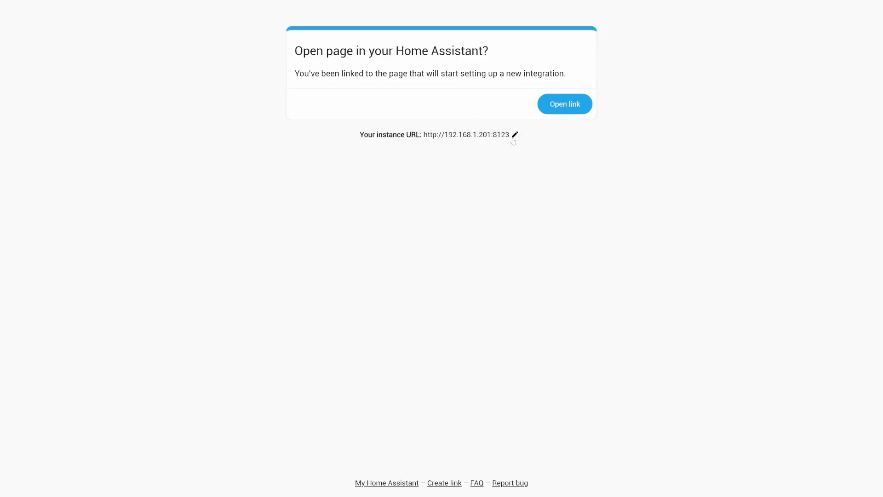
Step: Add the discovered LocalBytes LocalDeck 2f80a0 ESPHome node with its 51 entities to Home Assistant
click(563, 104)
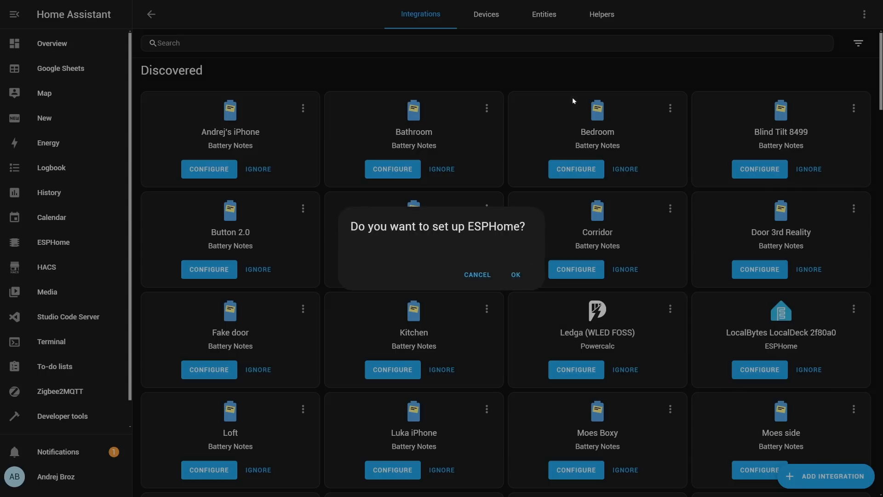
click(514, 275)
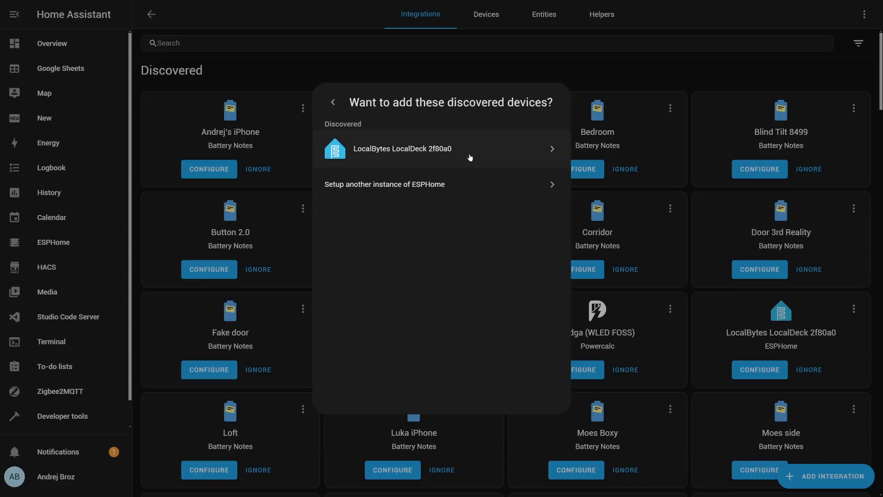
click(402, 149)
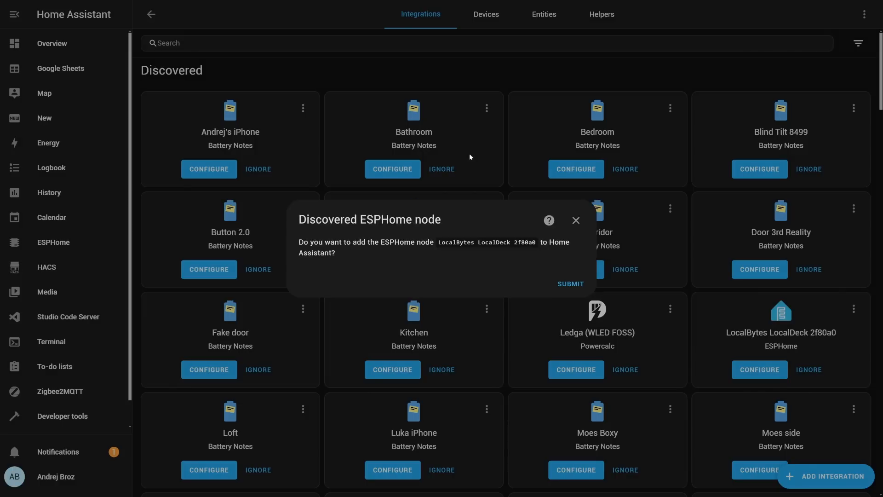
mouse_move(524, 277)
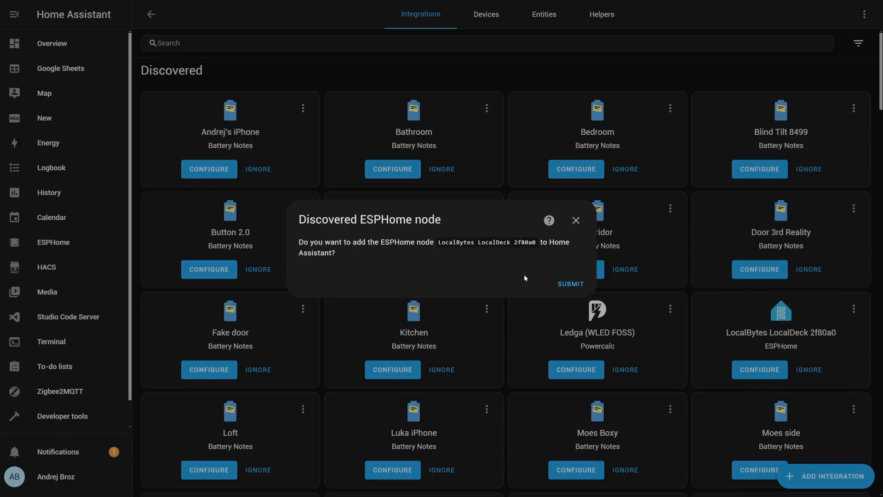
click(571, 285)
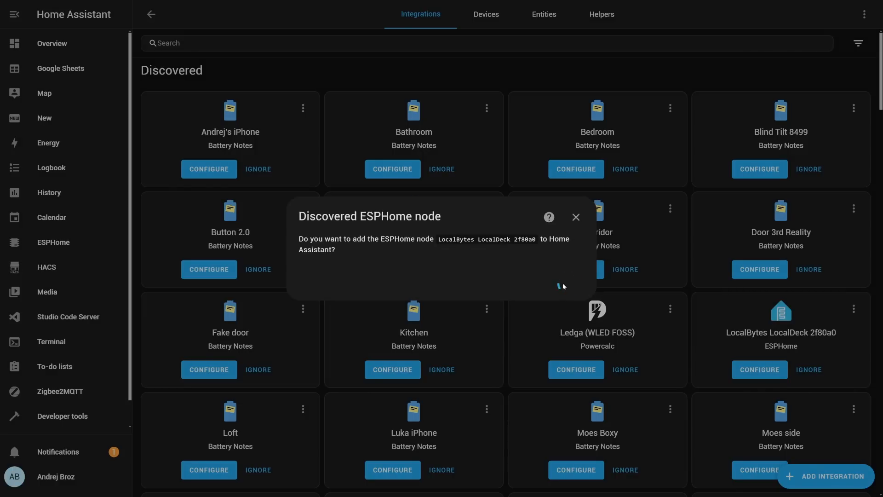
click(563, 285)
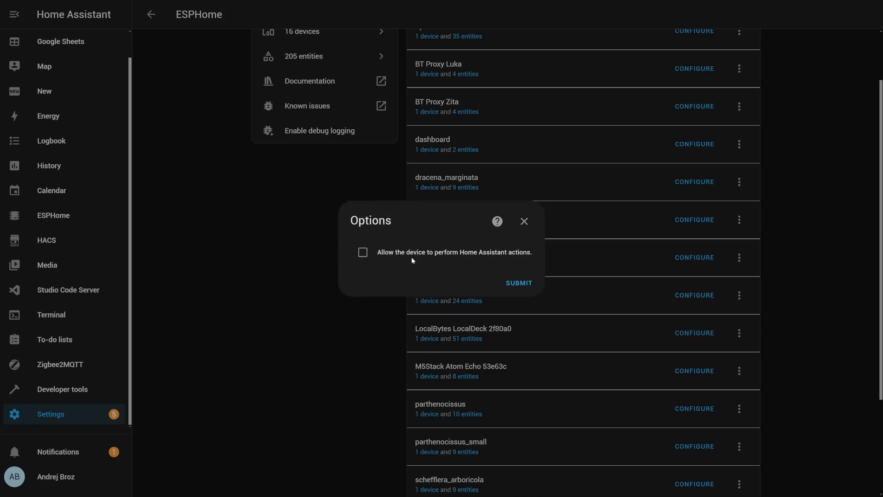
Step: Tick 'Allow the device to perform Home Assistant actions' in the ESPHome options
click(518, 283)
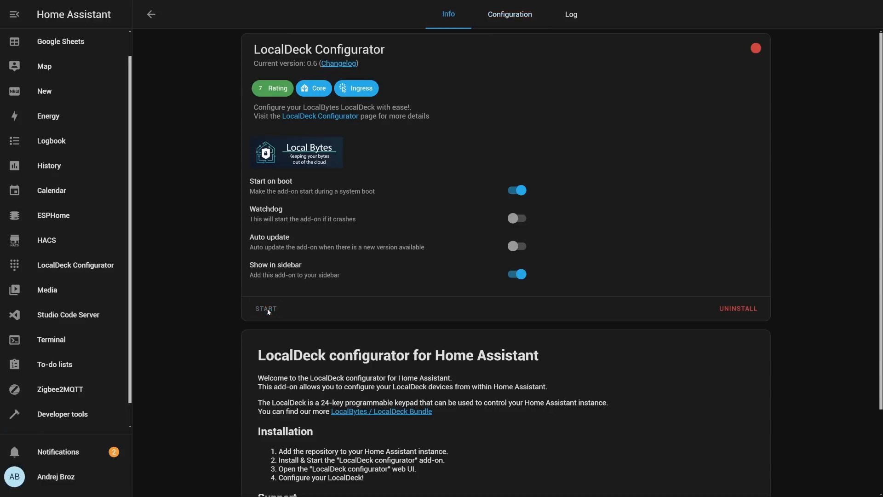
Step: In RecordingDeck, link button 1 to the living room lights with an emoji icon and label size 5
click(75, 265)
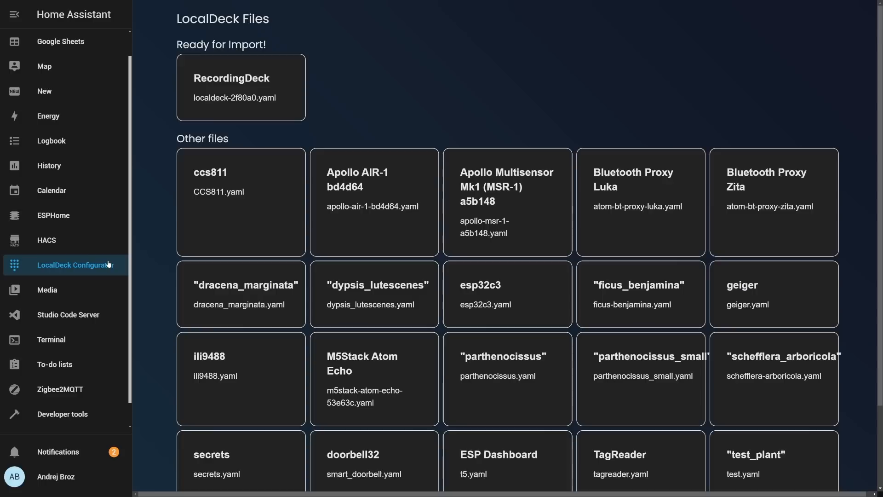
click(240, 87)
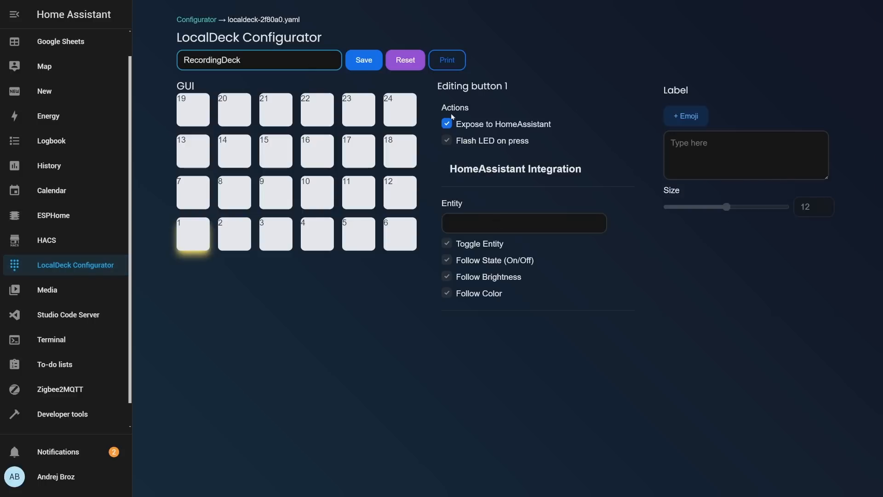
click(523, 222)
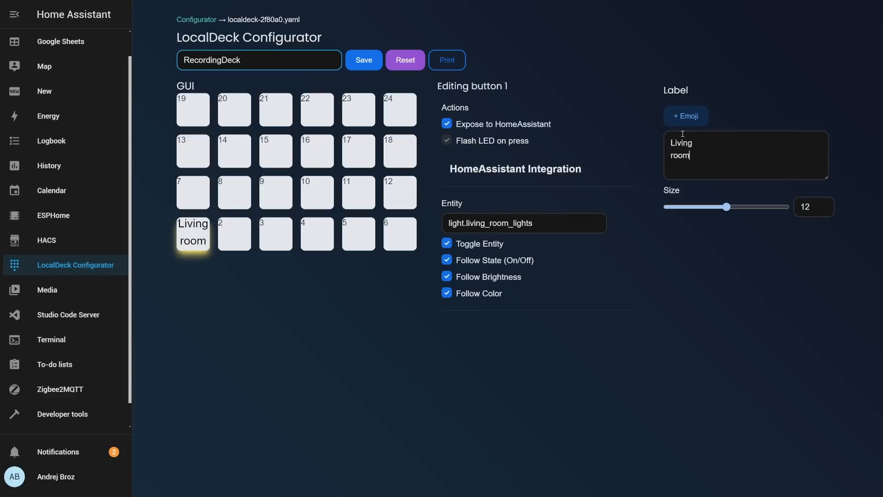
click(684, 116)
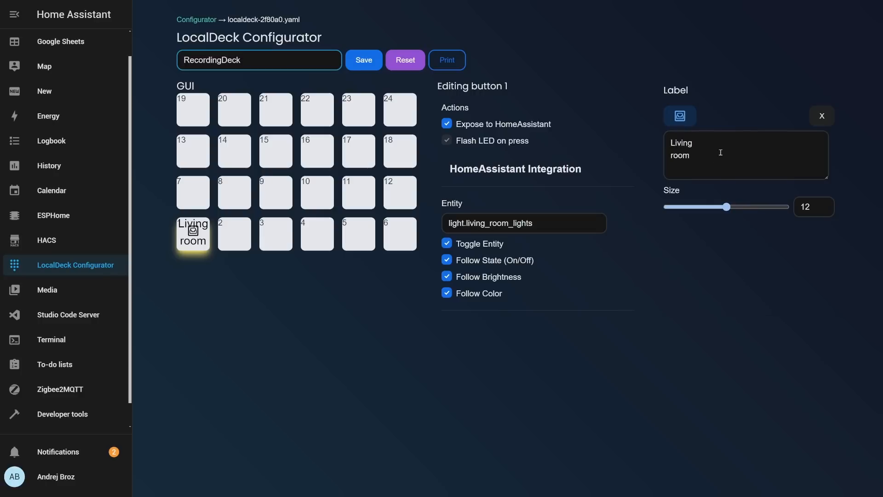
drag(726, 207, 681, 206)
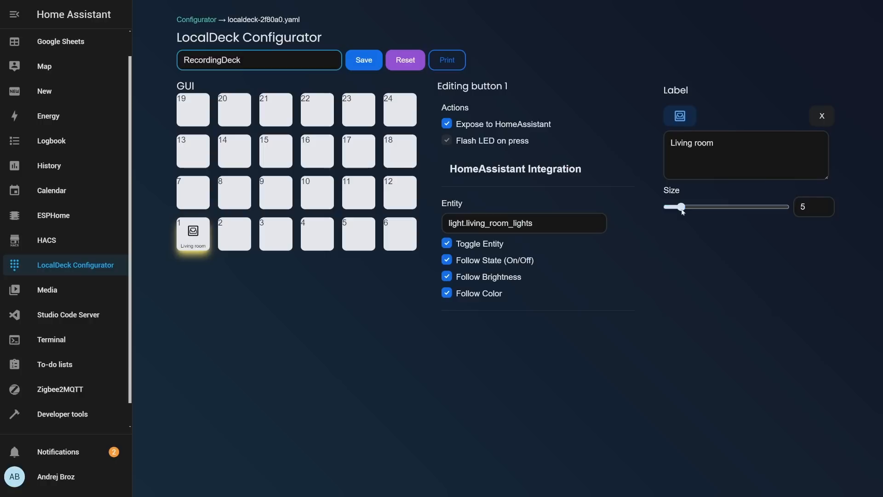
Step: Start editing button 2, then reopen RecordingDeck and inspect button 22's Zita curtain settings
click(233, 232)
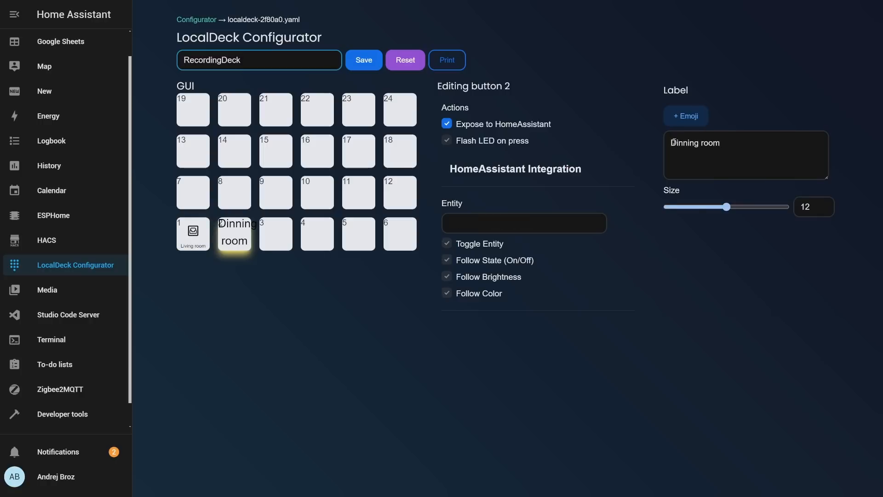
click(684, 116)
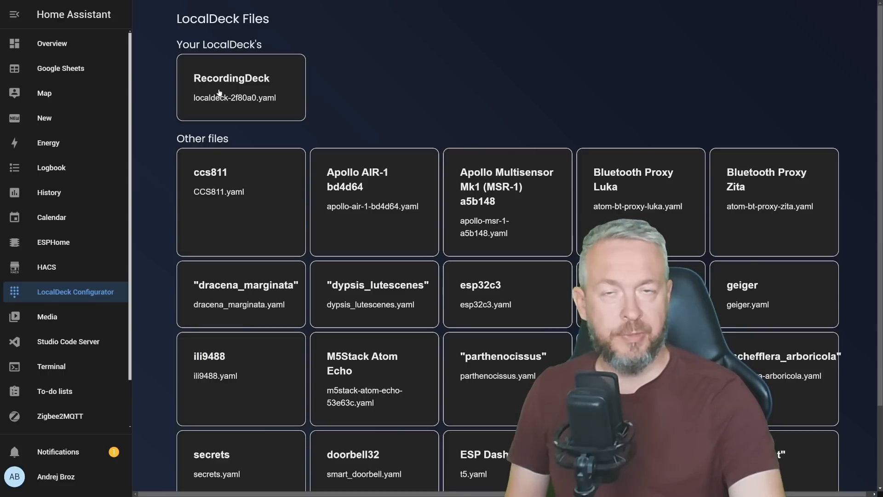
click(240, 88)
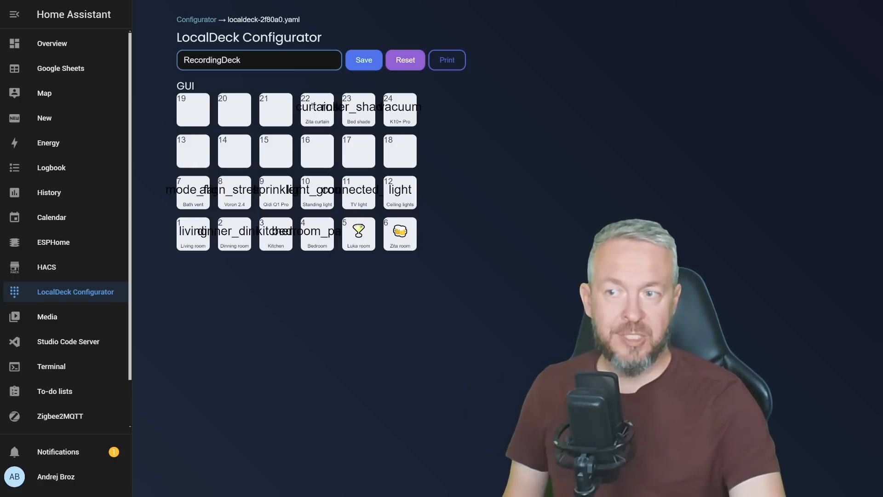
click(316, 110)
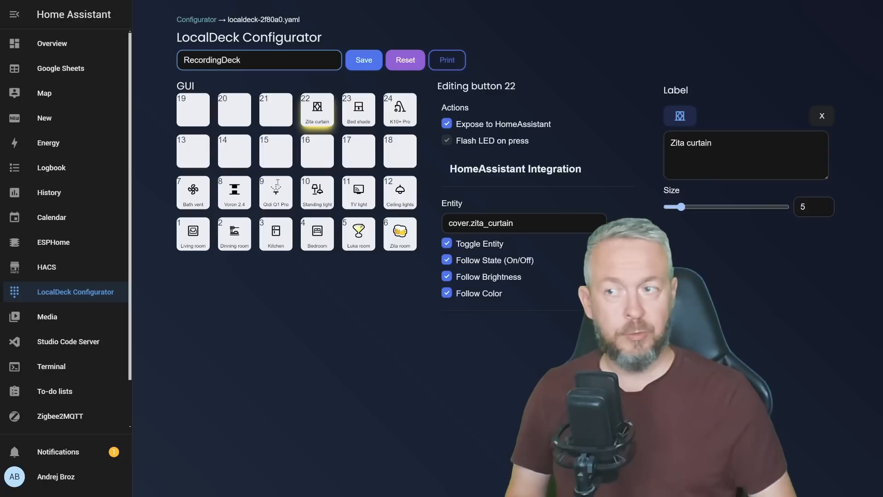
mouse_move(182, 110)
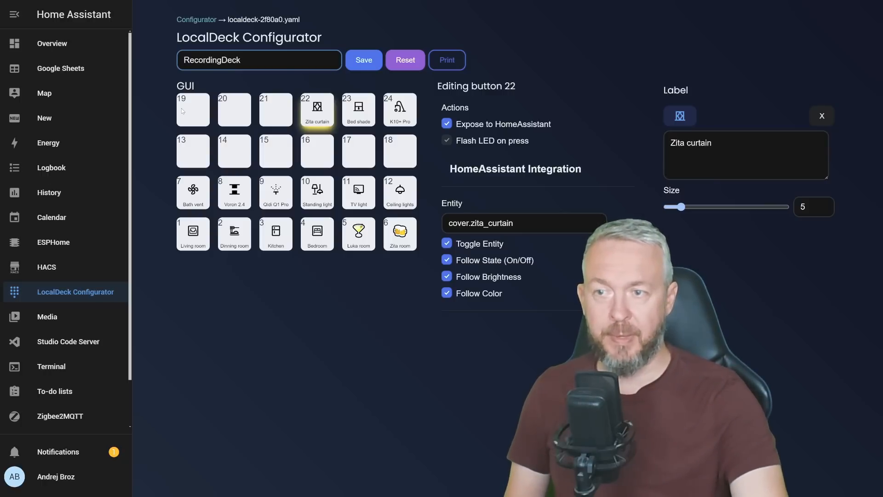
Step: Assign button 19 to light.elgato_dw04l1a09167 labelled 'Elagto ring'
click(192, 110)
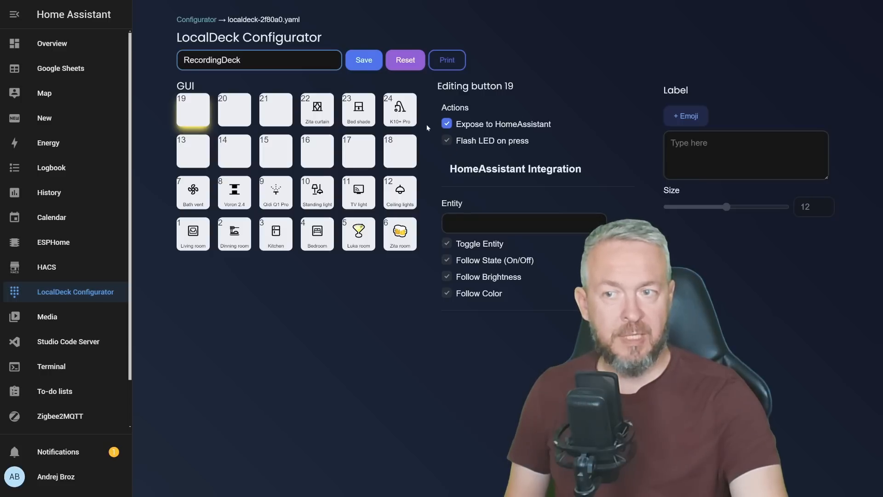
click(524, 223)
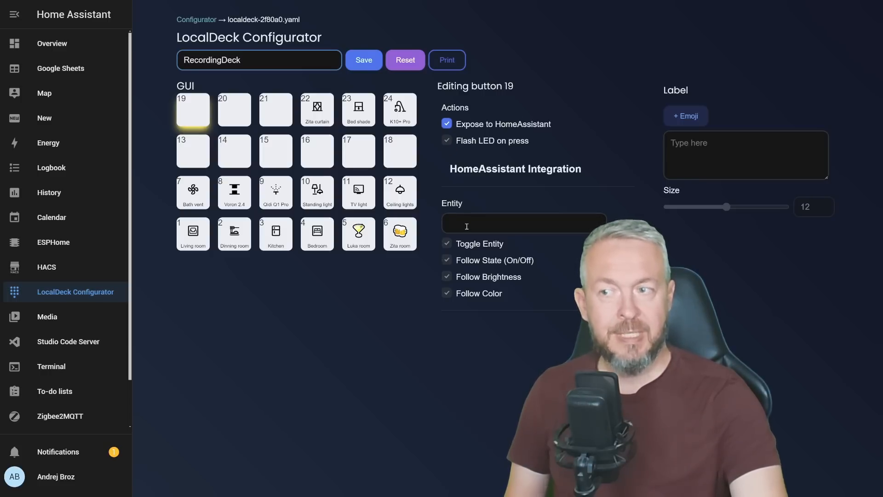
click(522, 223)
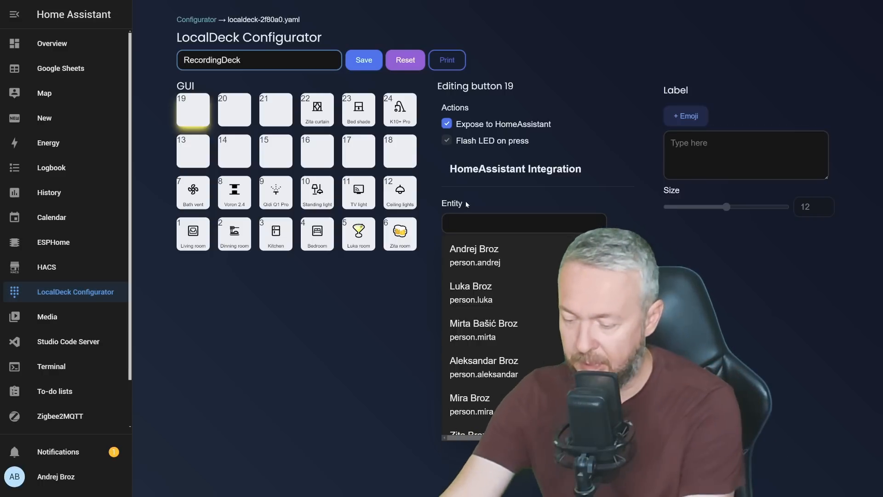
text(light.elgato_dw04l1a09167)
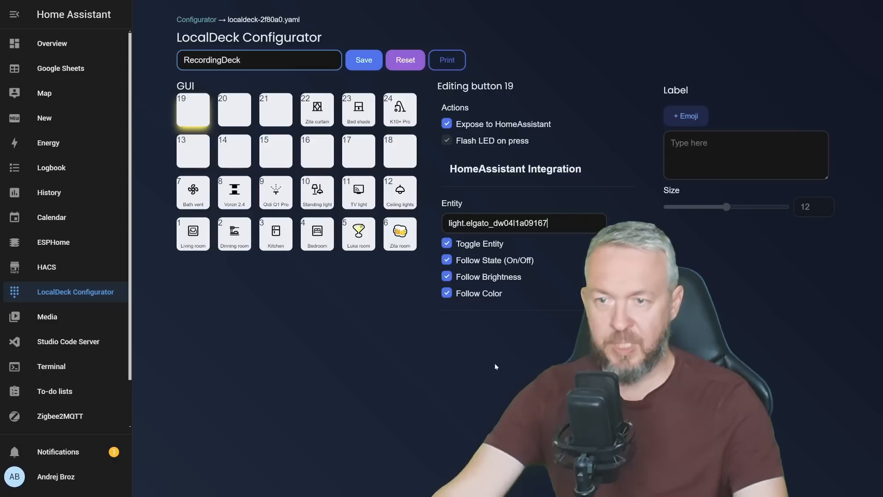
text(E)
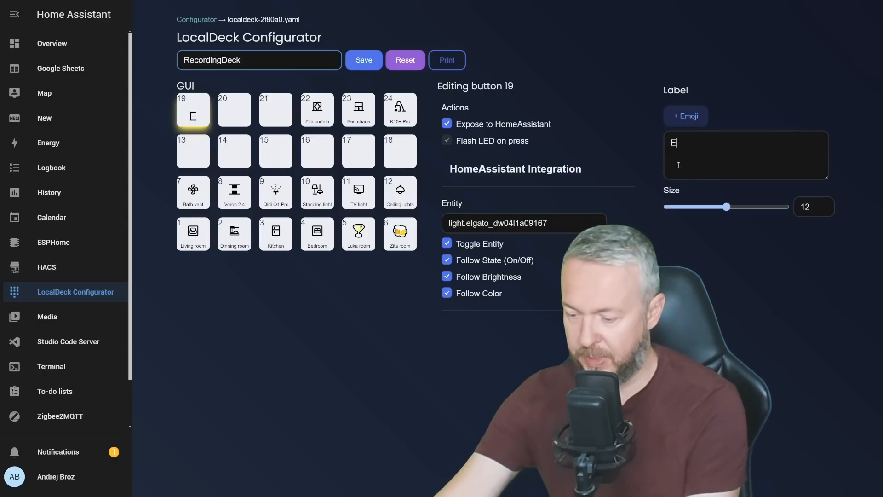
text(lagto rin)
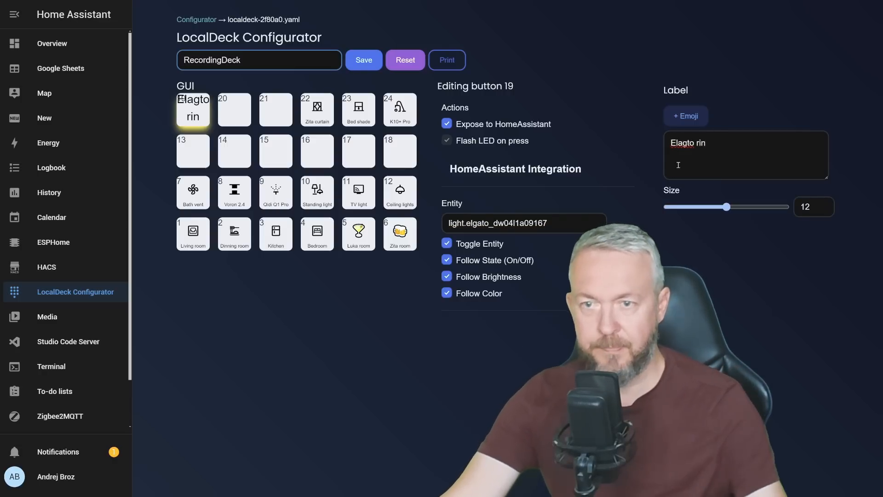
Step: Give button 19 a circle icon at label size 6 and save the RecordingDeck layout
click(685, 116)
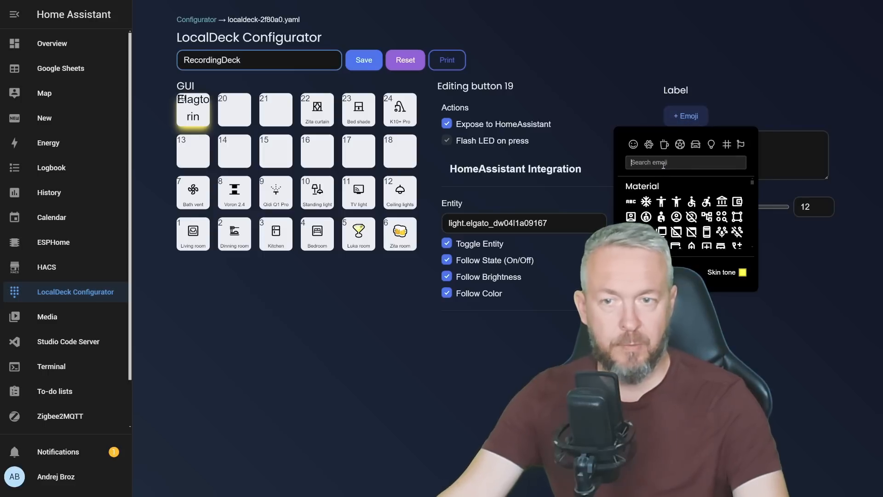
text(circ)
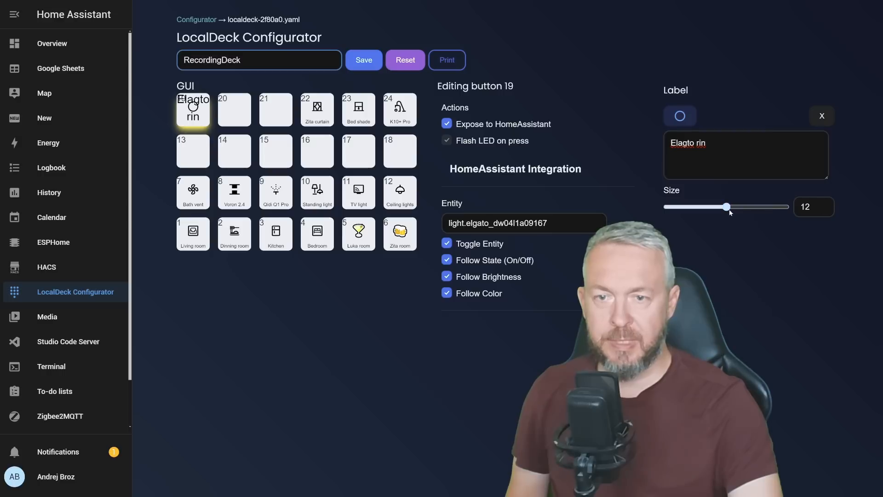
drag(726, 207, 687, 207)
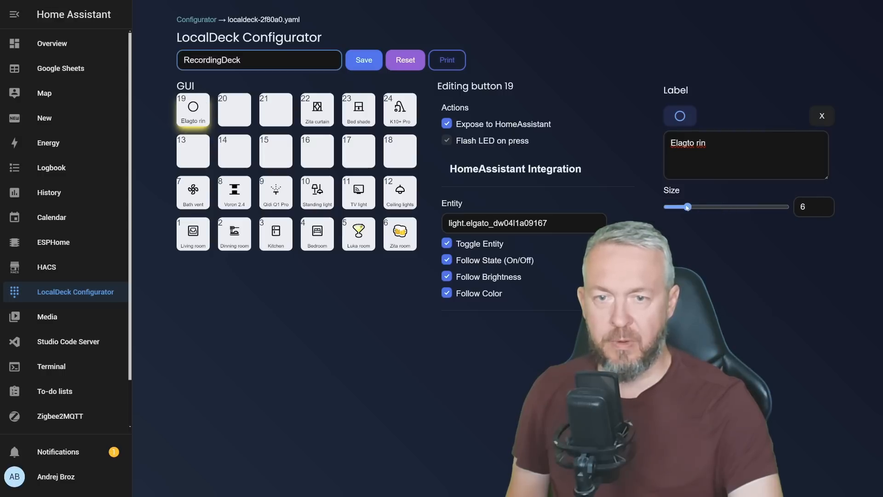
drag(688, 207, 682, 207)
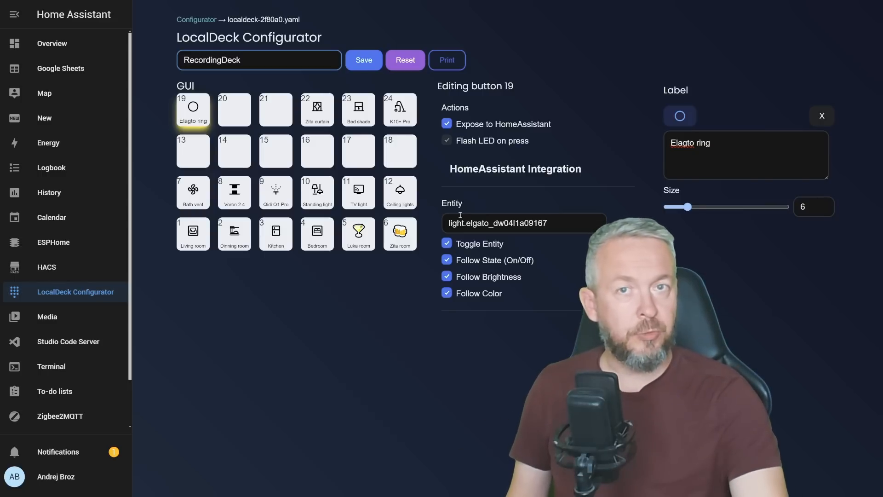
click(363, 59)
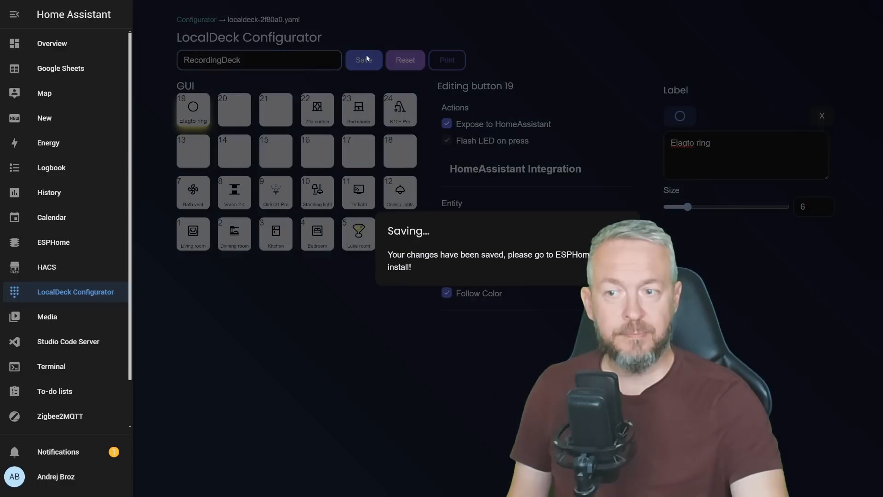
click(53, 242)
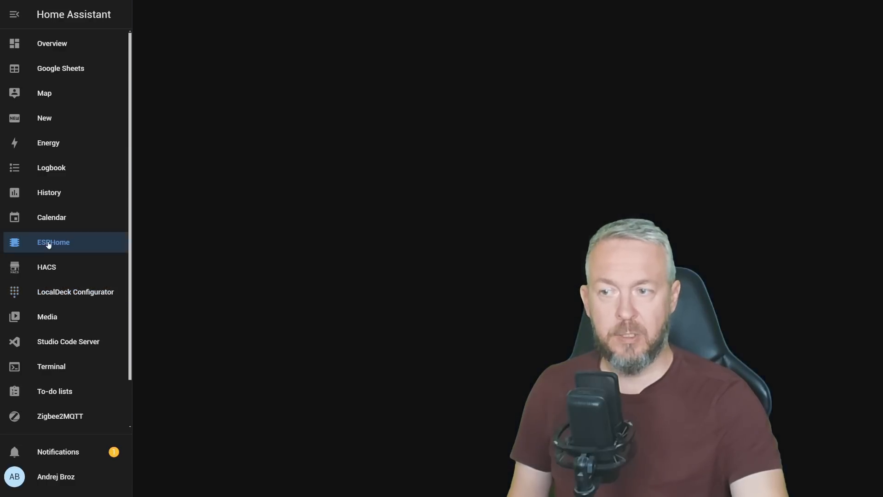
click(53, 242)
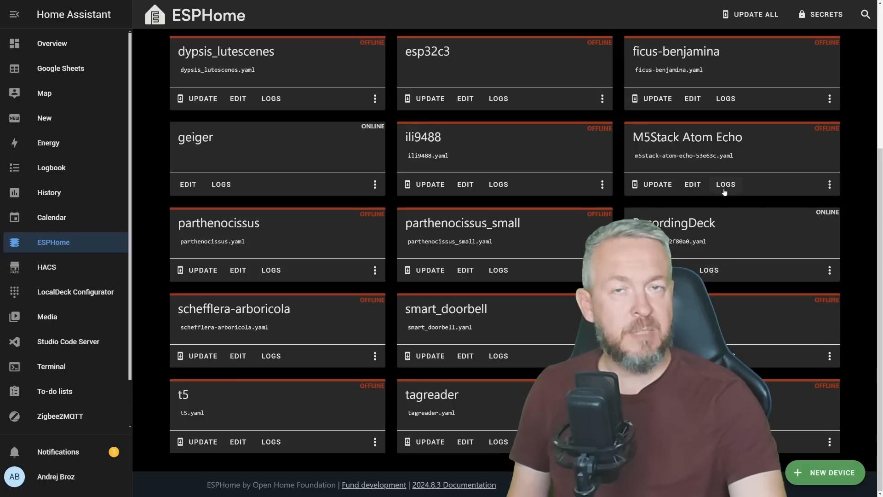
Step: Install the updated configuration onto the RecordingDeck device from its ESPHome card menu
click(829, 269)
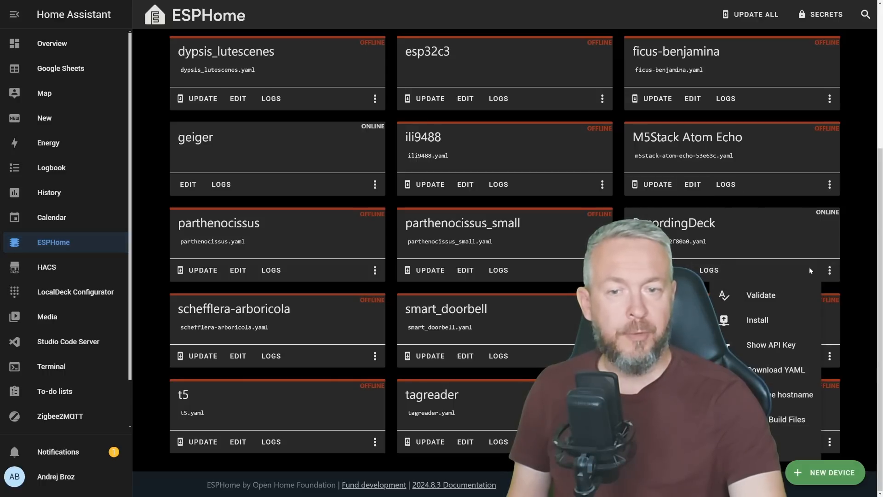
click(757, 320)
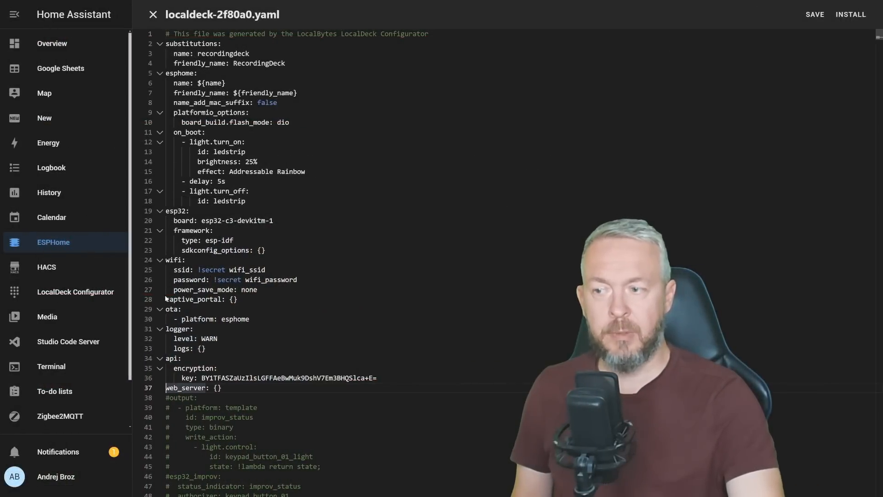
mouse_move(175, 259)
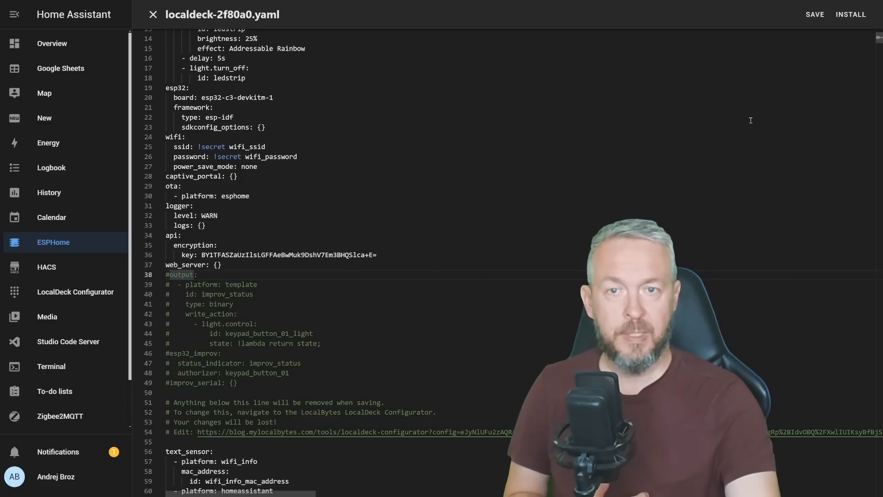
Step: Close the localdeck-2f80a0.yaml editor after reviewing the generated configuration
click(851, 13)
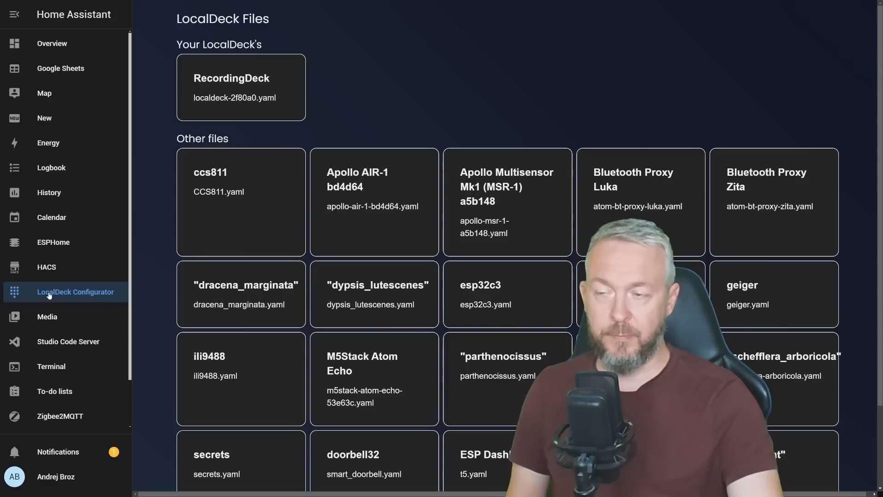
Step: In RecordingDeck, map button 21 to a light entity and save the layout again
click(240, 87)
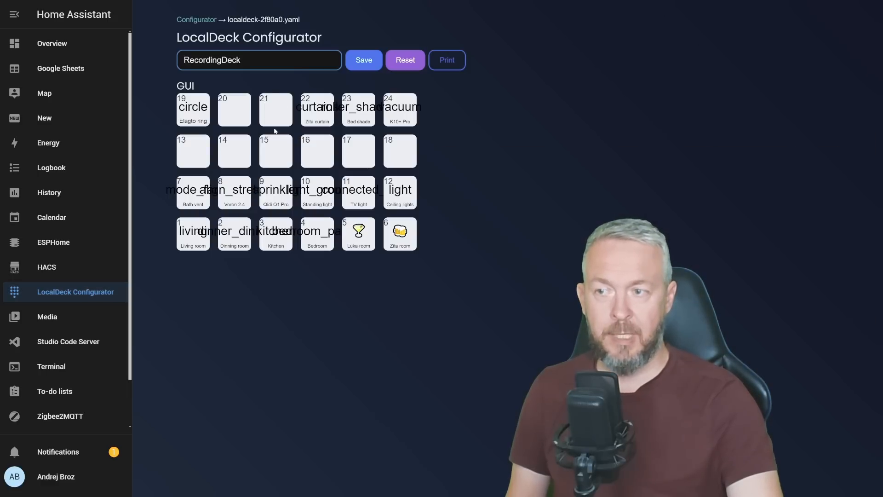
click(275, 109)
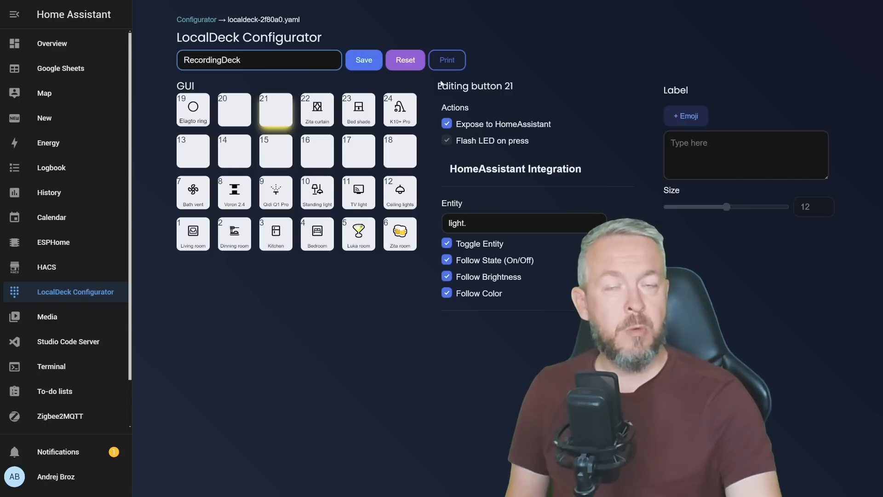
click(364, 60)
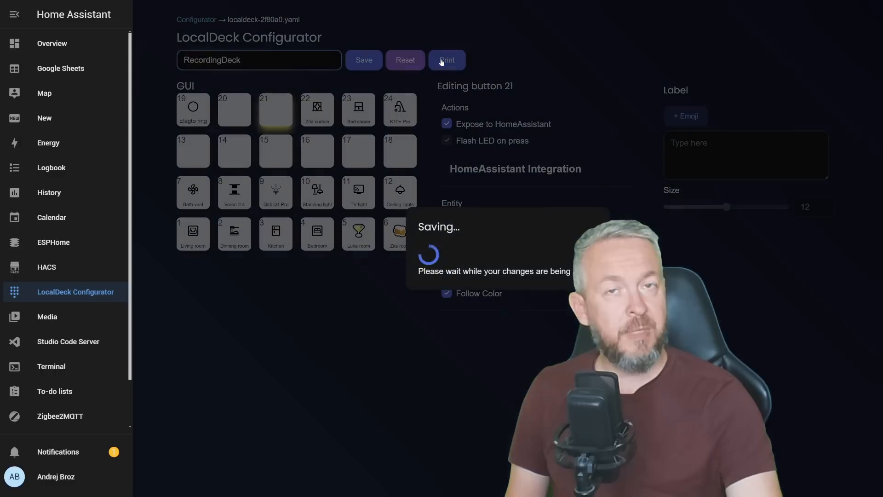
click(447, 60)
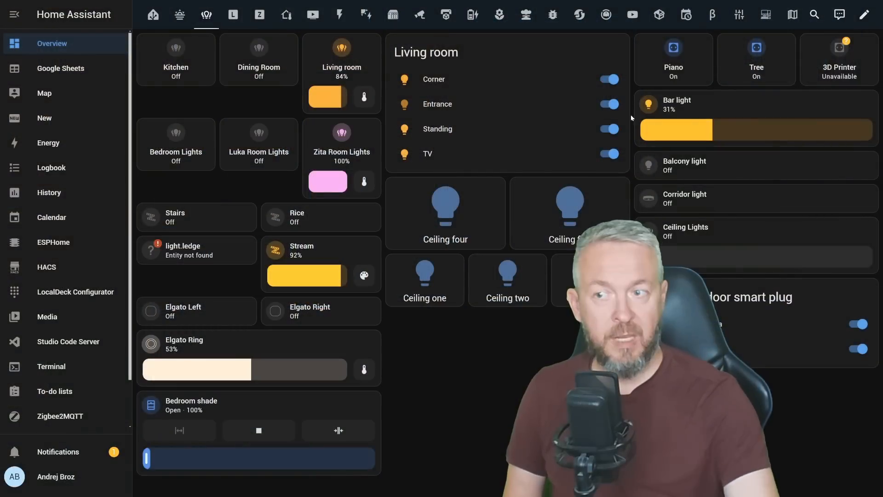
Step: Compare the Zita and lights dashboard views, then return to the LocalDeck Configurator
click(259, 14)
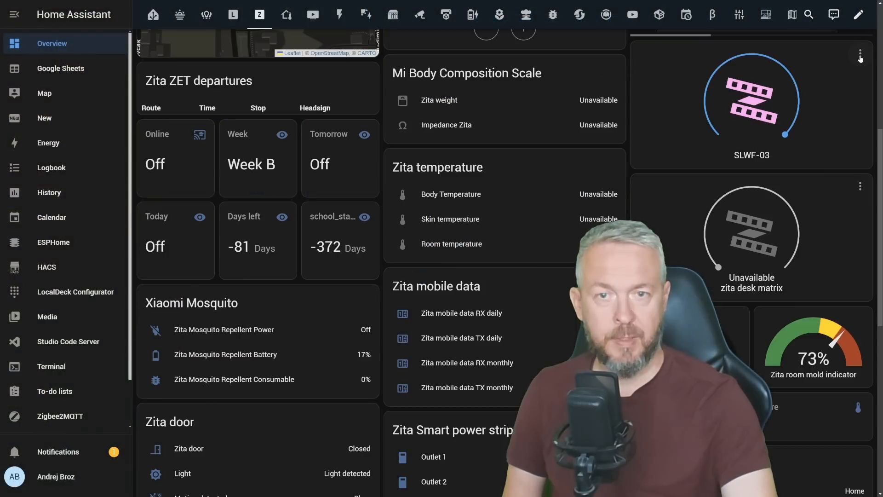
click(750, 99)
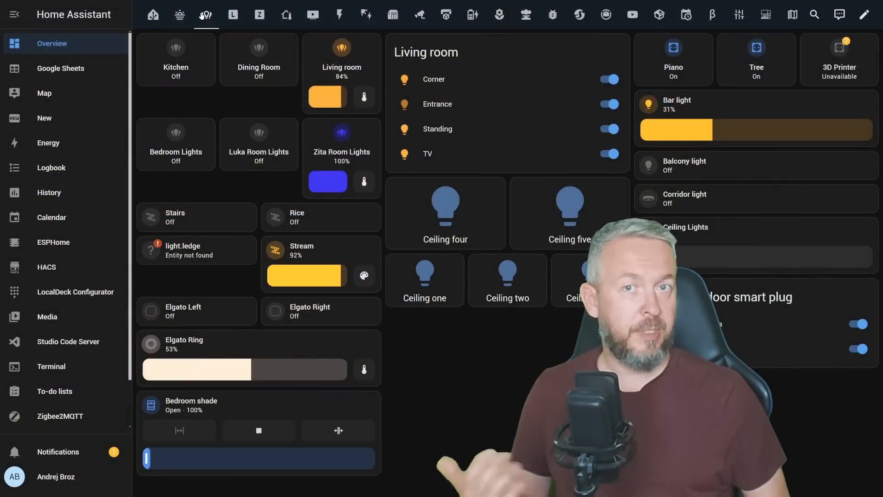
click(74, 291)
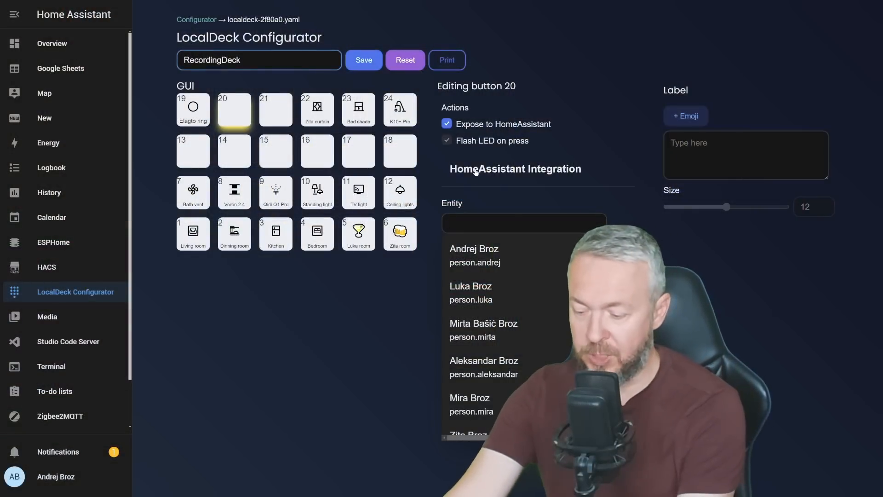
Step: Filter button 20's Entity field by 'input' and then by 'script.'
text(input)
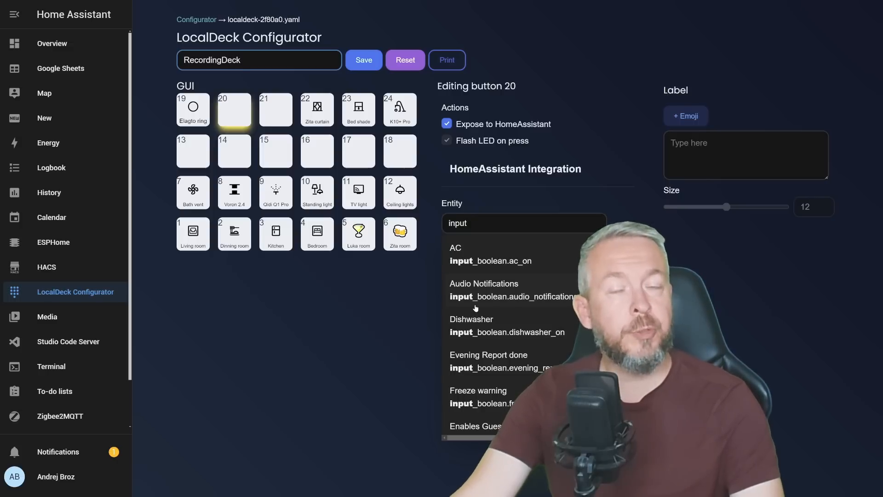
text(script.)
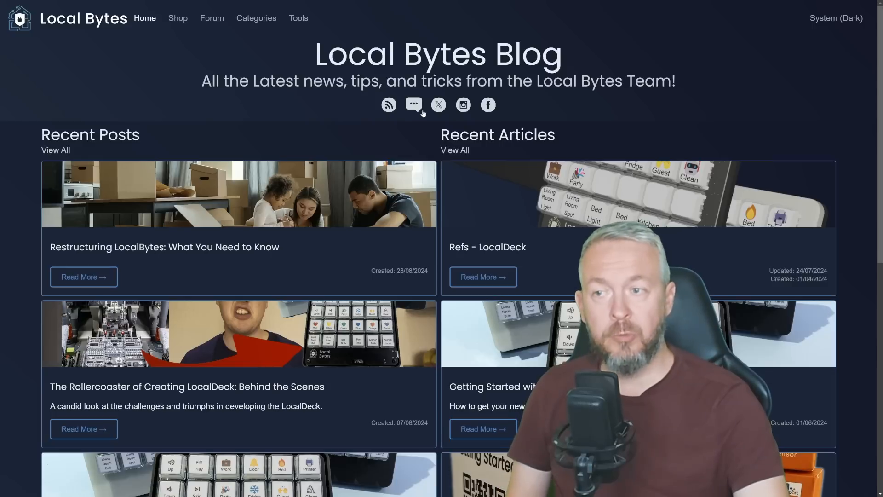
mouse_move(558, 186)
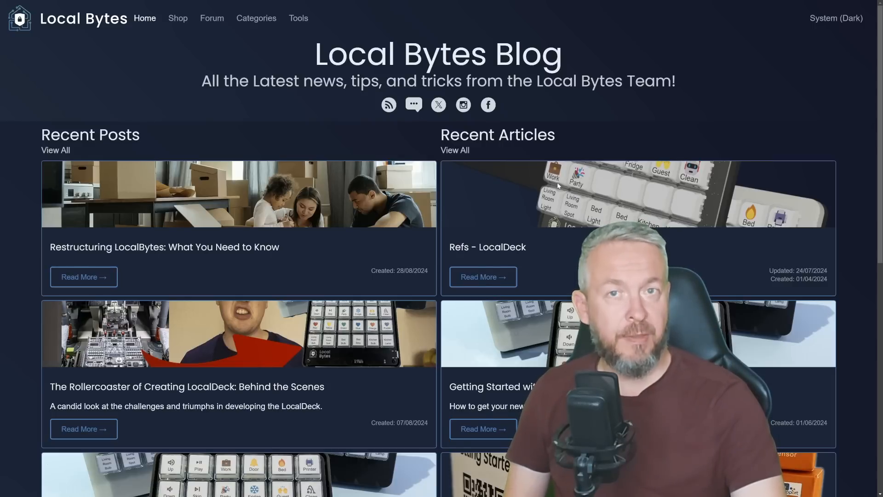
Step: Scroll down the blog to the Recent Posts and Recent Articles lists
scroll(down, 3)
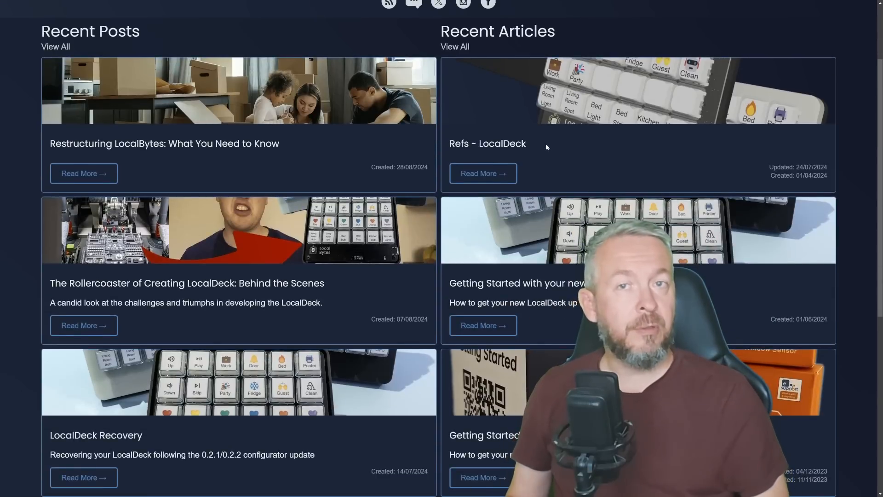